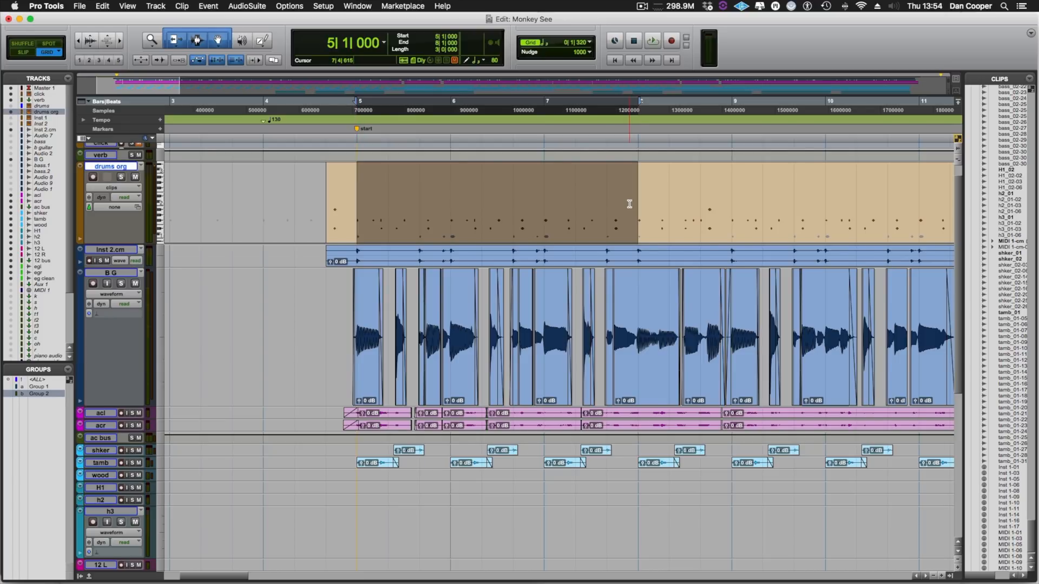
Step: Select the drums org MIDI clip from bar 5 across the opening drum section
click(357, 186)
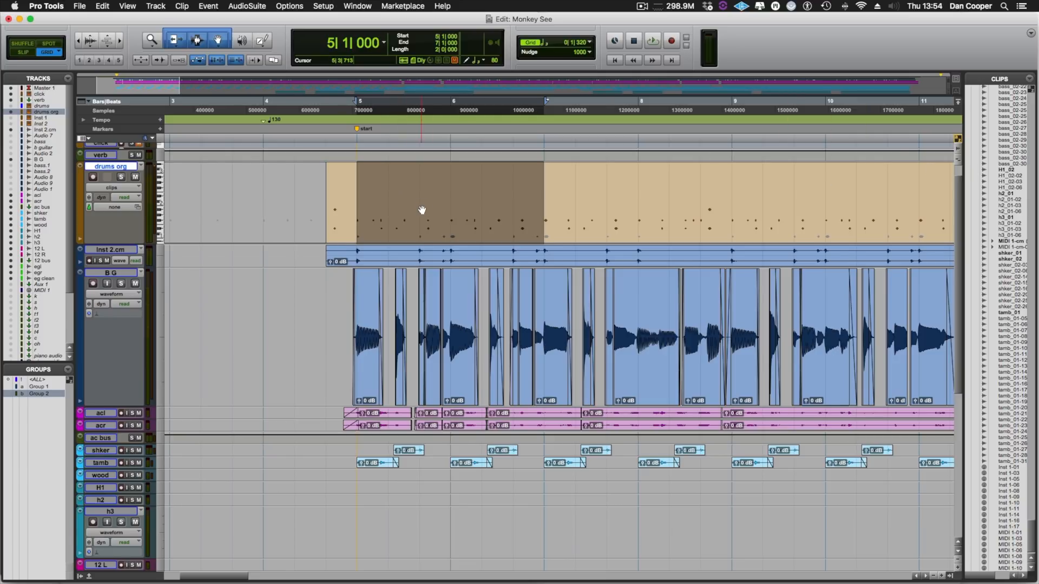
mouse_move(779, 194)
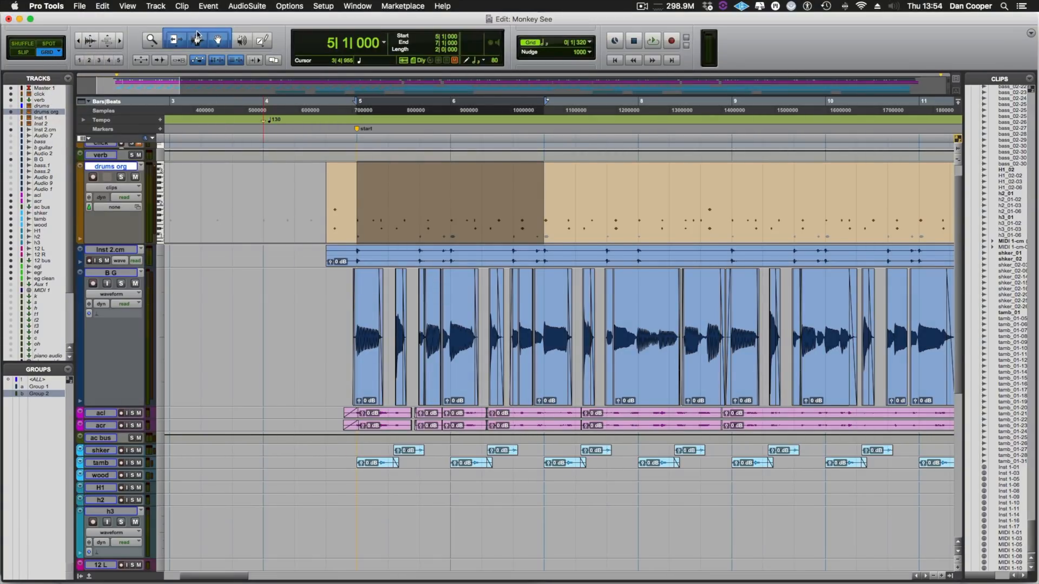
mouse_move(196, 35)
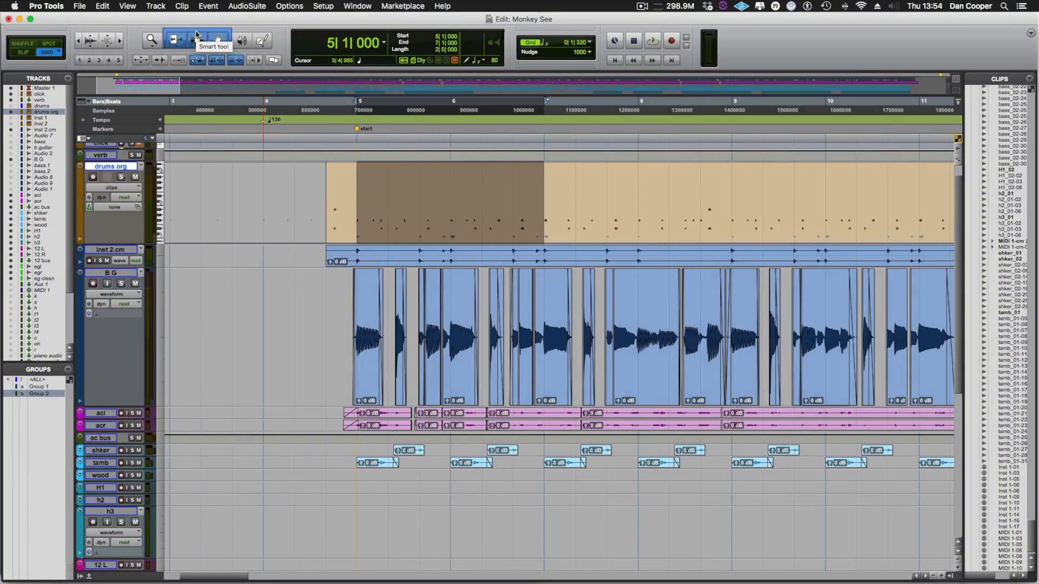
Step: Separate the bar-5 drum section with Cmd+E and try grabbing the new clip
key(cmd+e)
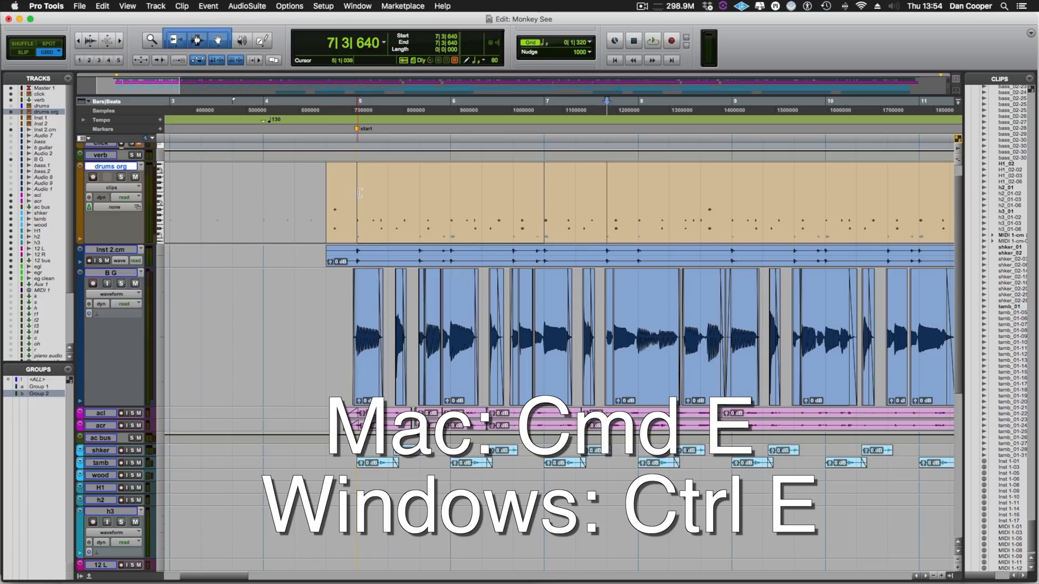
key(cmd+e)
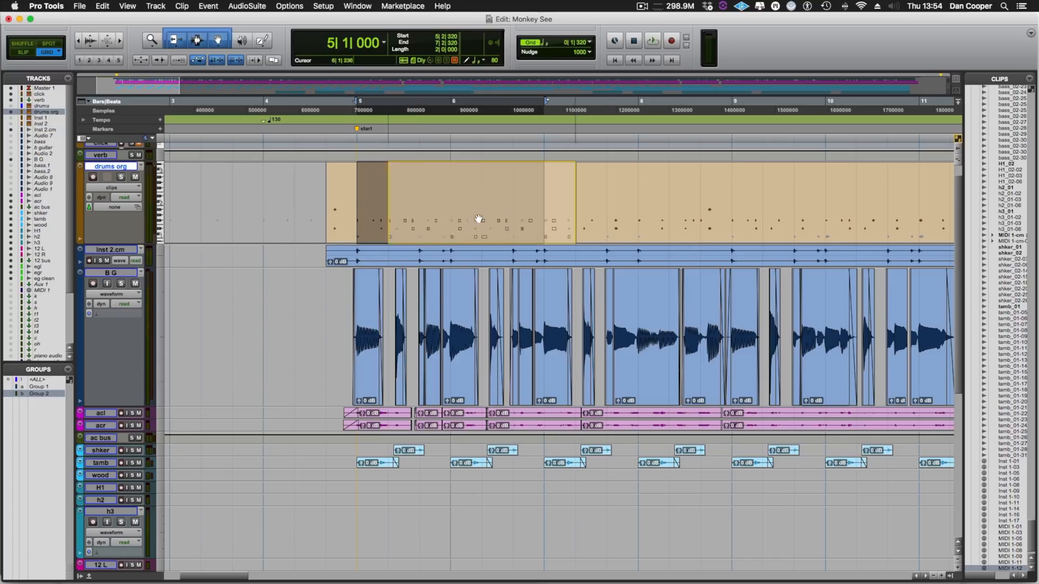
click(768, 242)
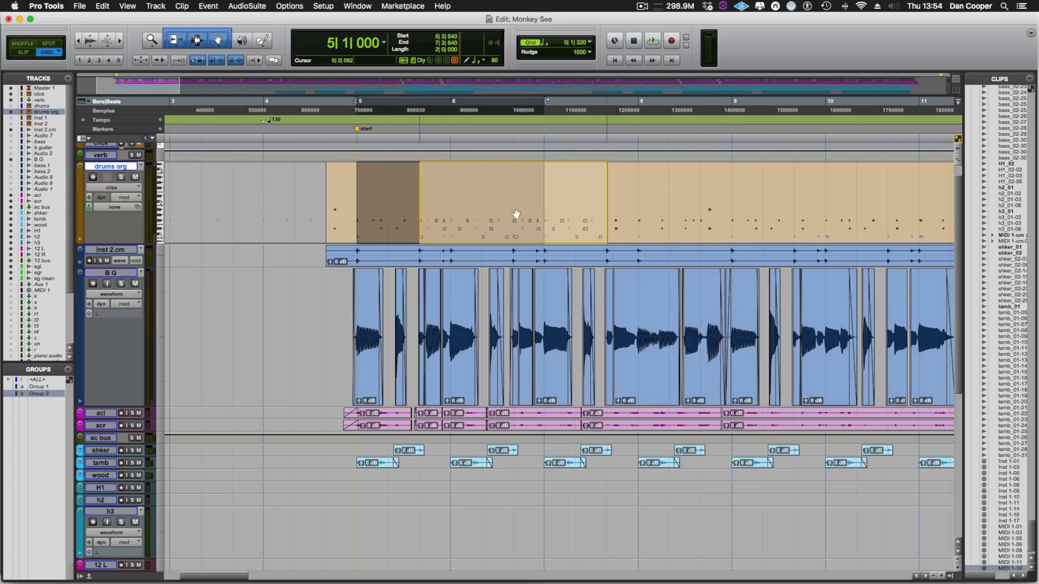
click(430, 184)
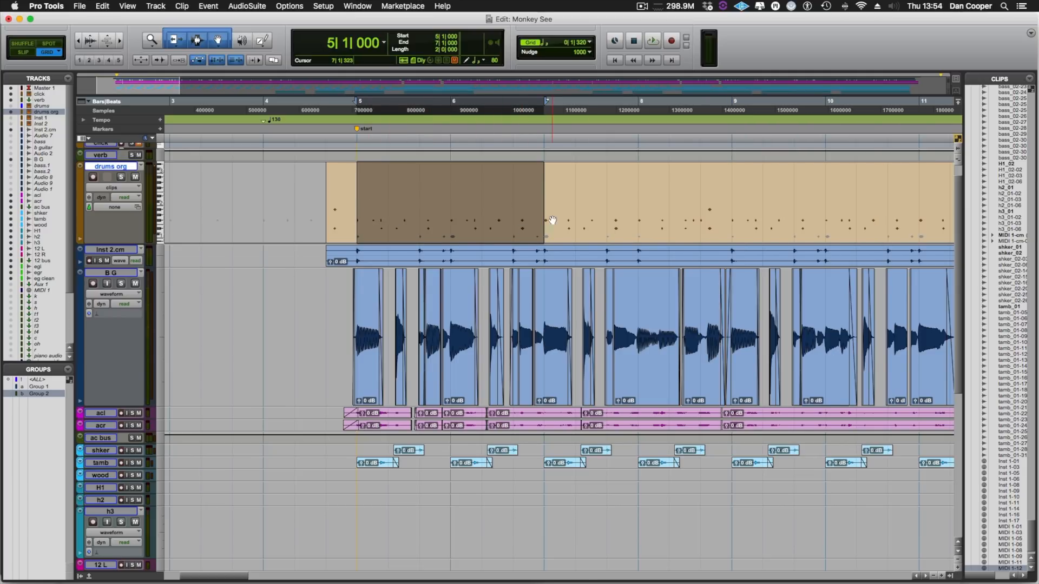
mouse_move(532, 201)
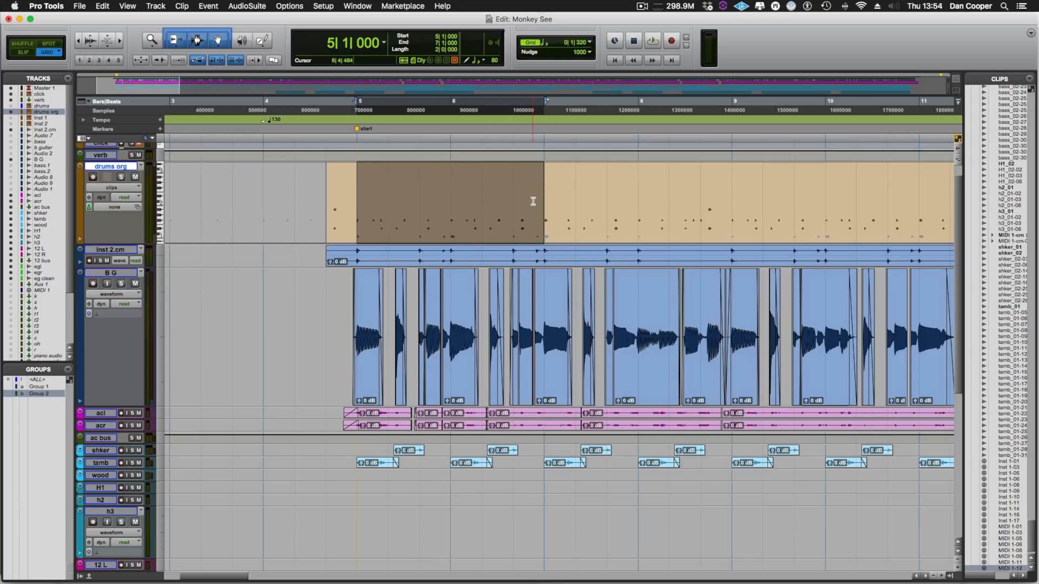
Step: Duplicate the separated drum section with Cmd+D so a copy follows it
key(cmd+d)
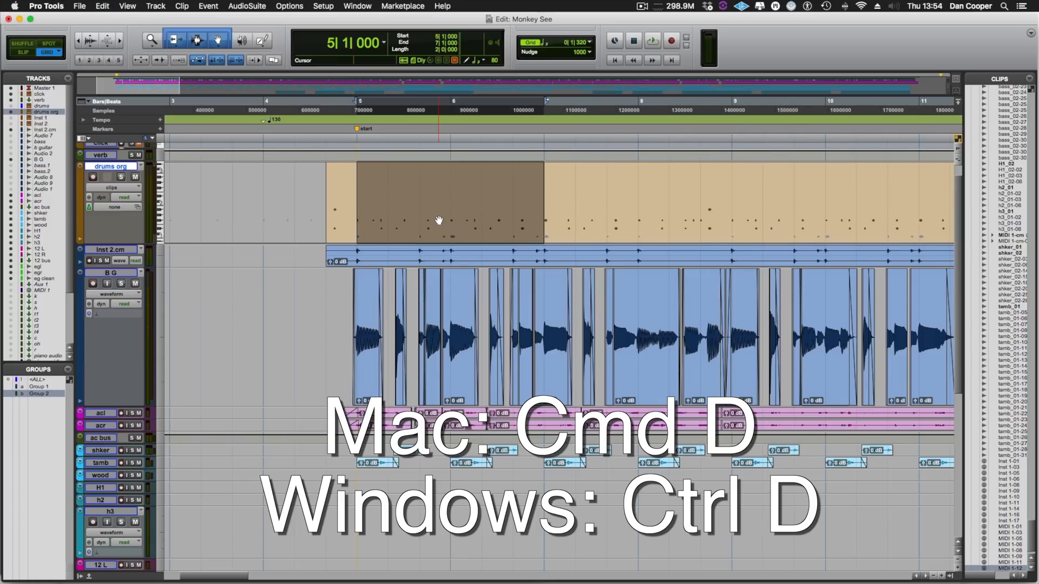
key(cmd+d)
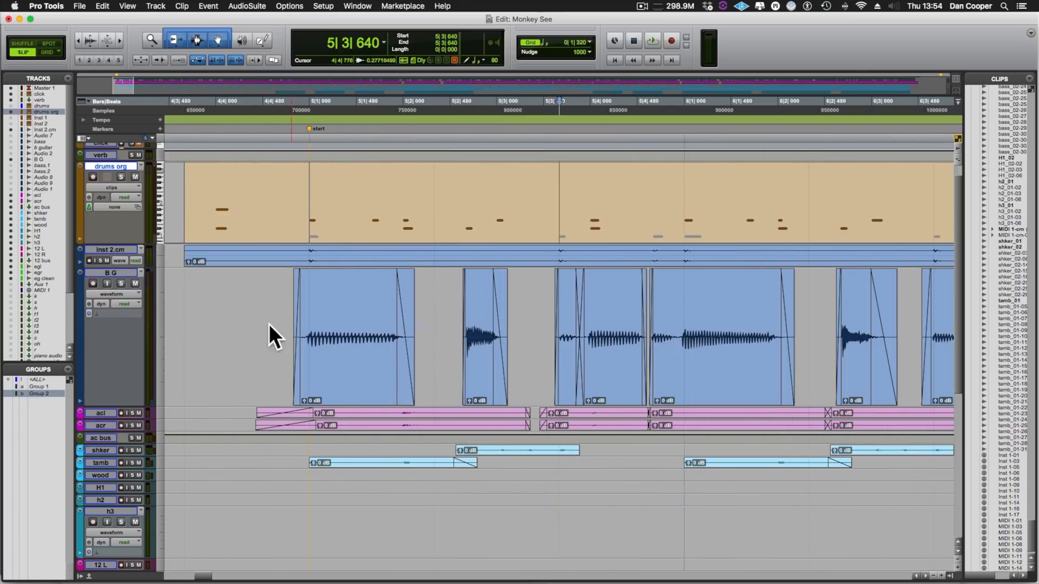
Step: Zoom in and grab the first bass clip at bar 5 on B G
scroll(left, 3)
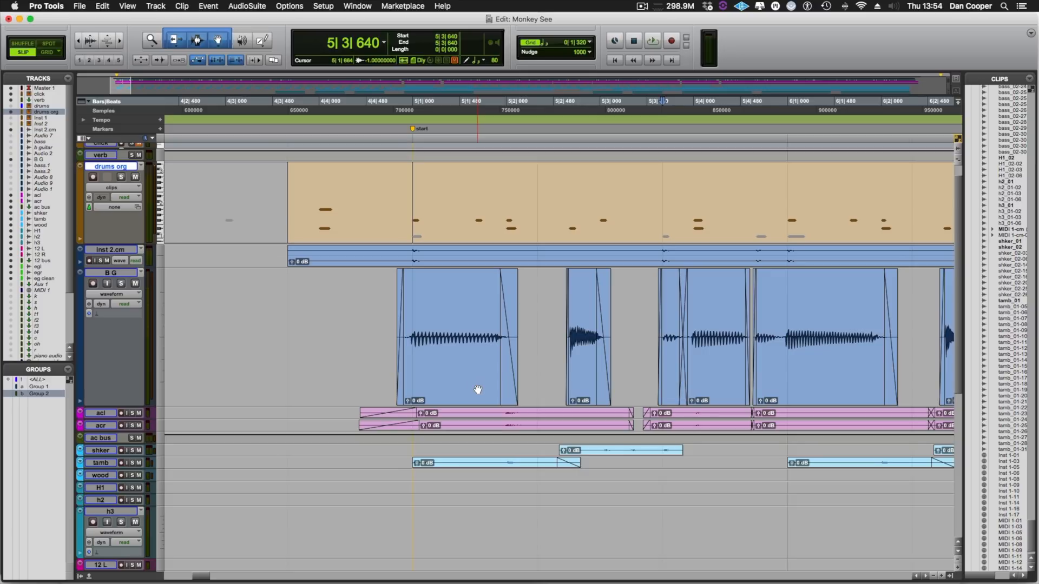
click(457, 331)
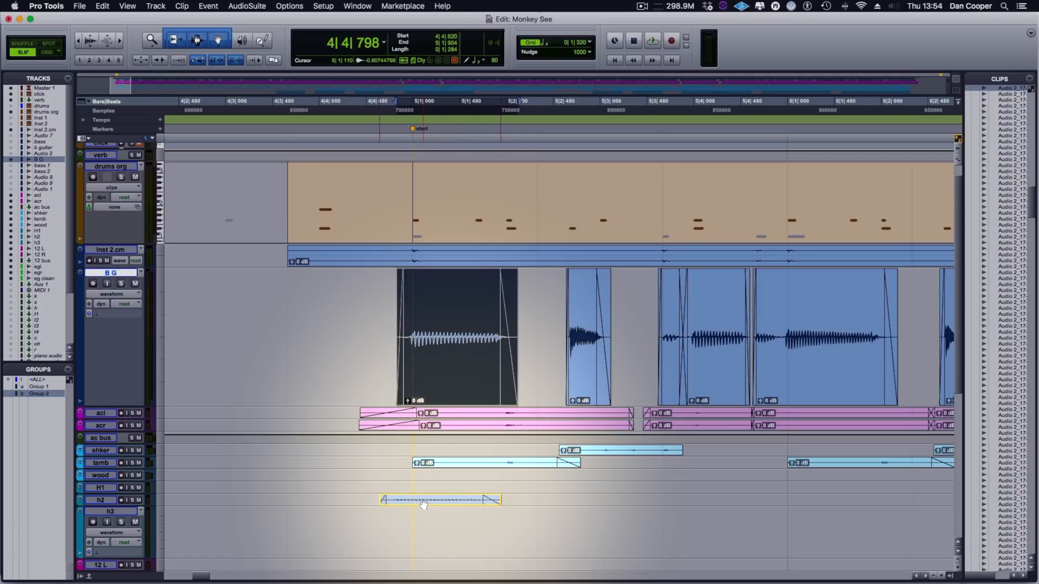
Step: Drop the bass clip on h2, then return it to the B G track
click(440, 499)
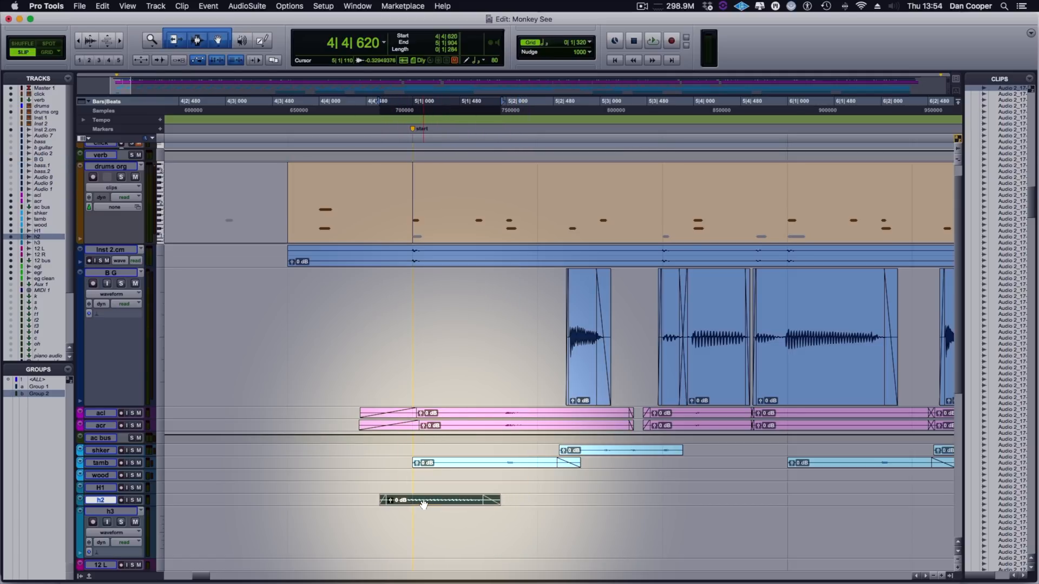
click(457, 334)
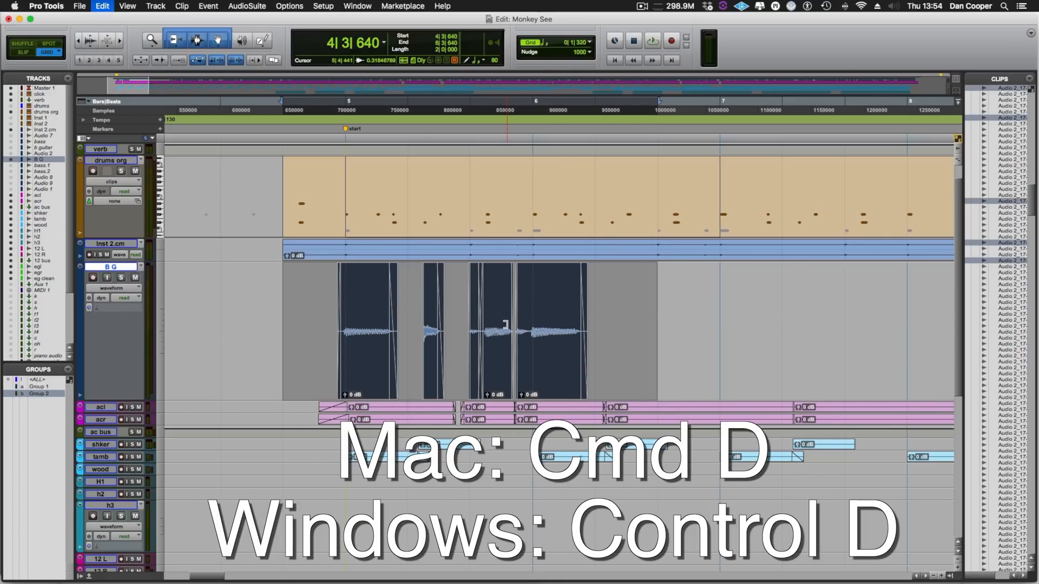
Step: Duplicate the selected bass clips with Cmd+D to repeat them after bar 7
key(cmd+d)
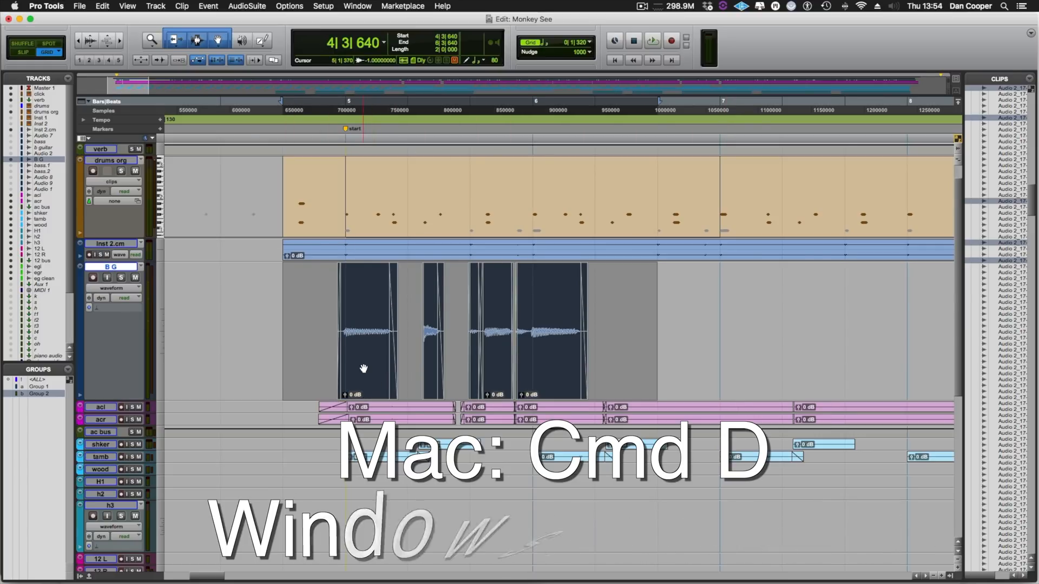
key(cmd+d)
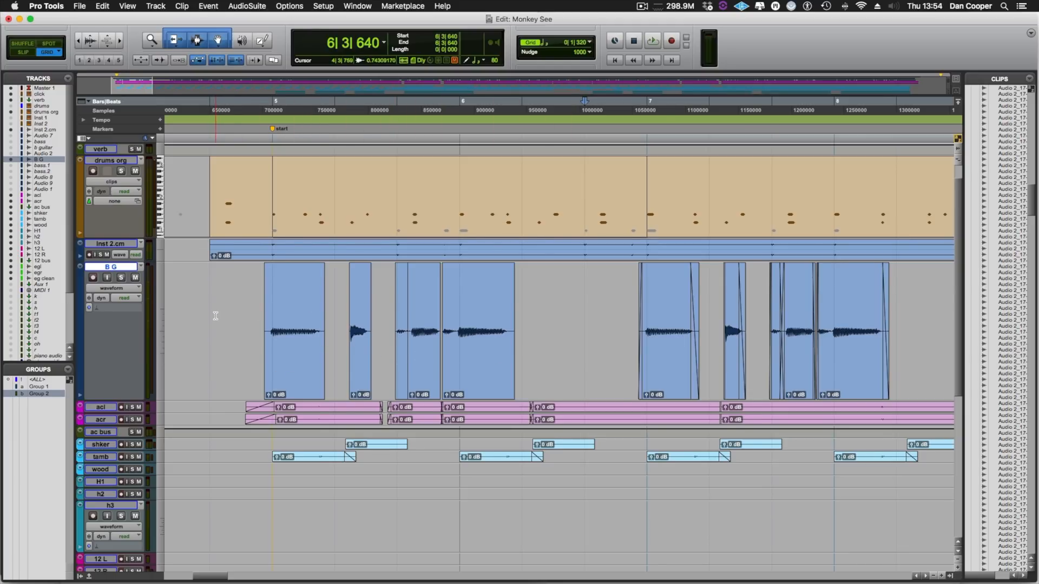
mouse_move(298, 313)
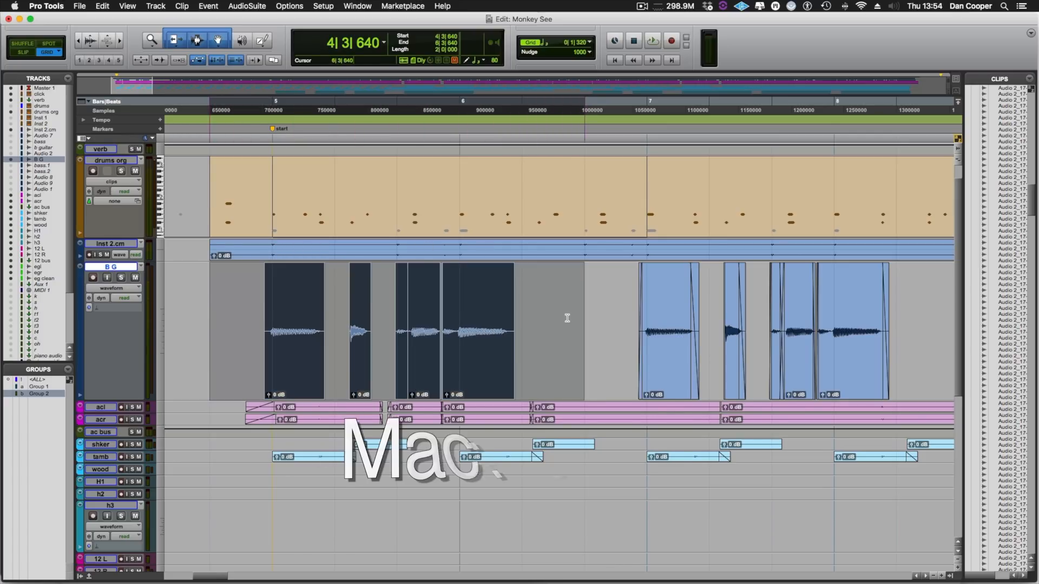
Step: Apply Batch Fades with default settings to the selected bass clips
key(cmd+f)
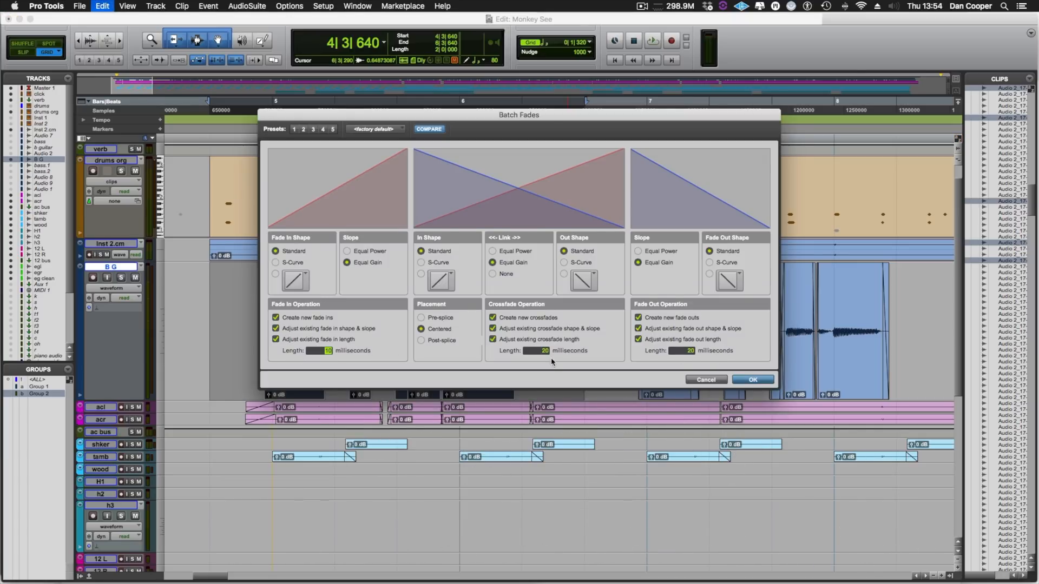
click(752, 380)
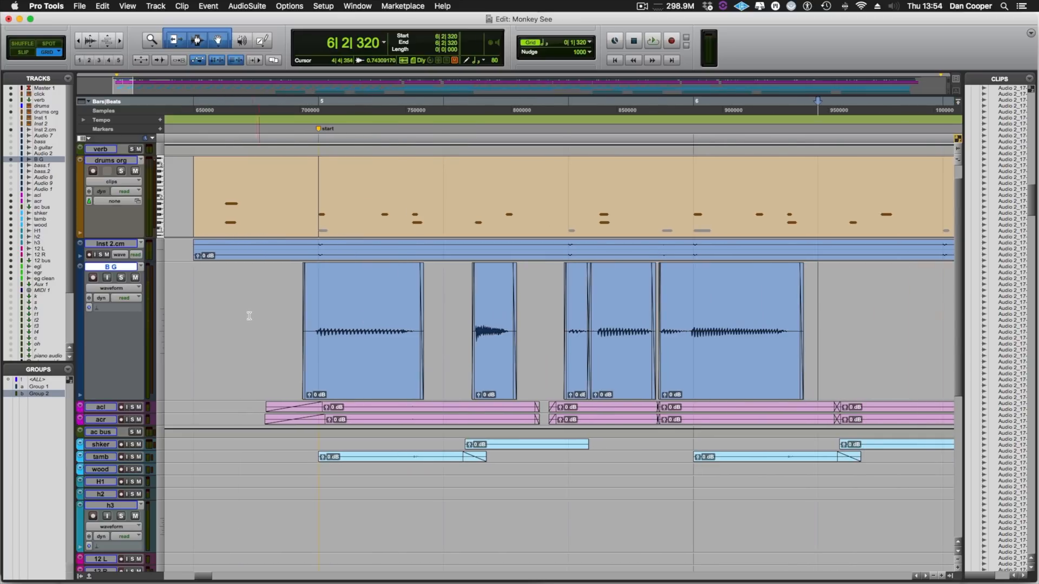
Step: Delete the bass clip fades via Edit > Fades > Delete
click(101, 6)
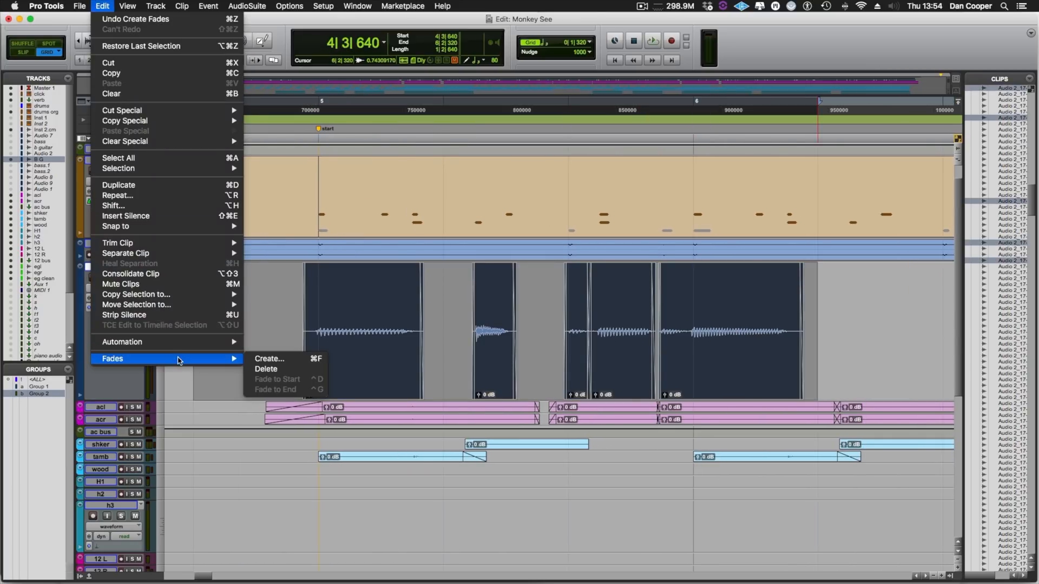
mouse_move(289, 370)
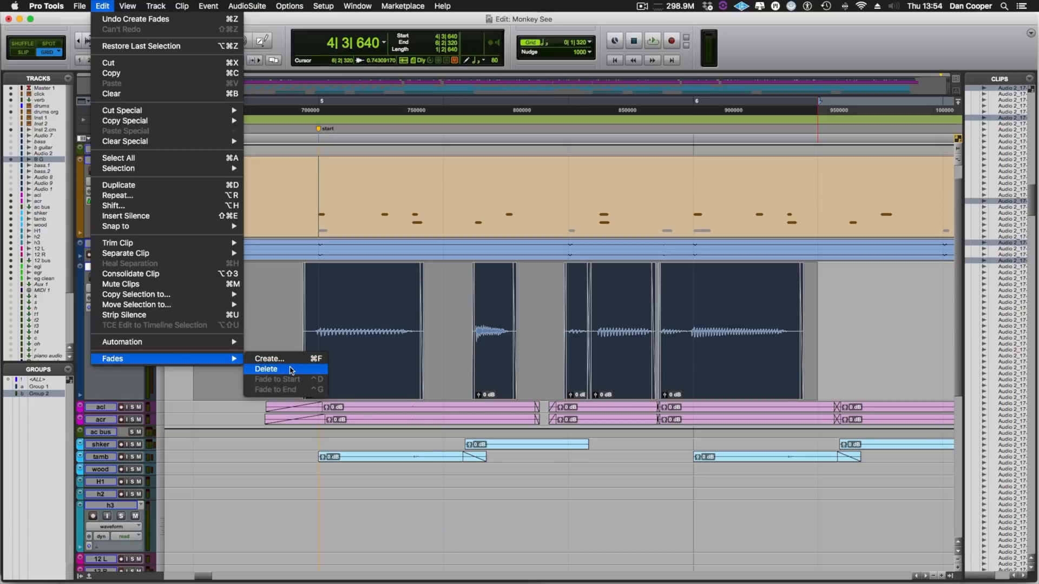
click(266, 369)
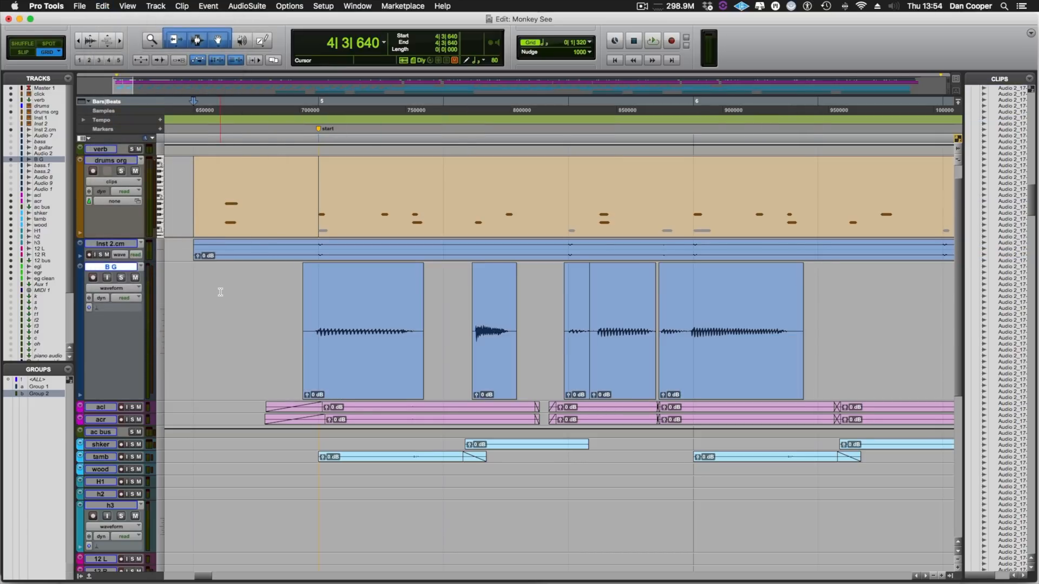